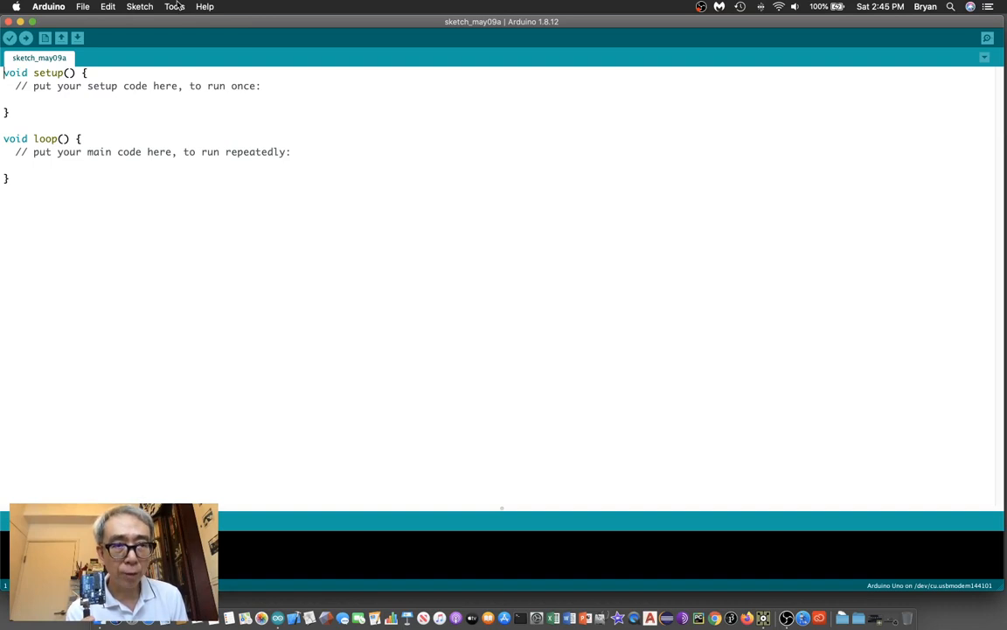
Check the connected Arduino Uno board details under the Tools menu
click(175, 7)
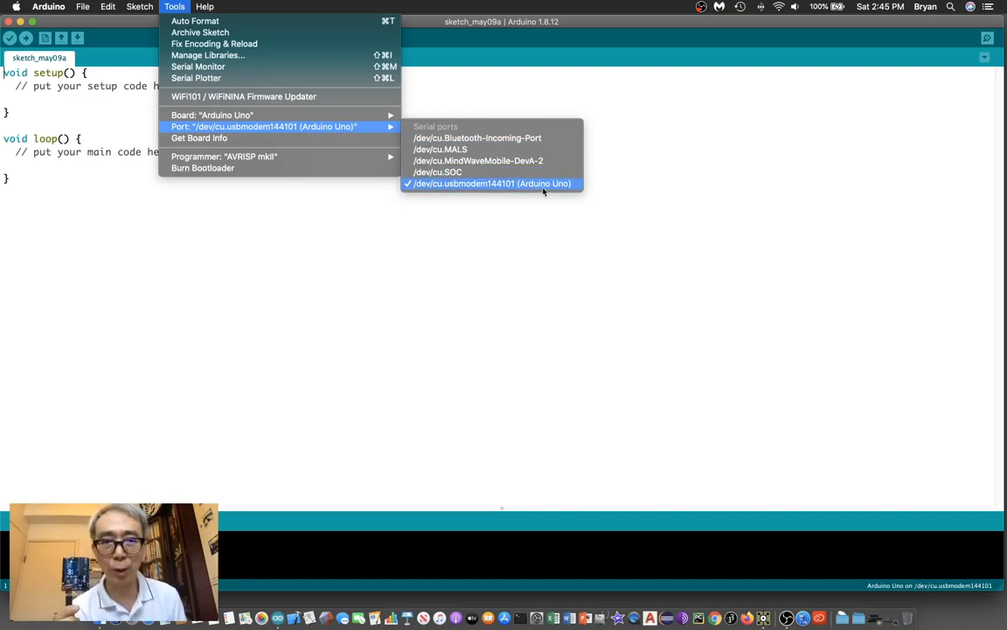
mouse_move(200, 136)
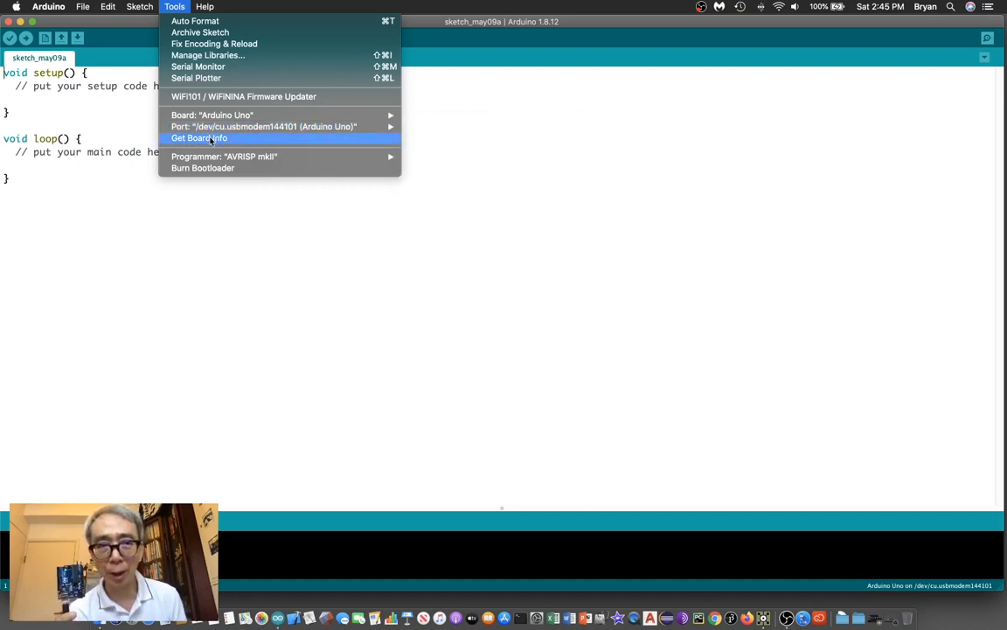
click(199, 137)
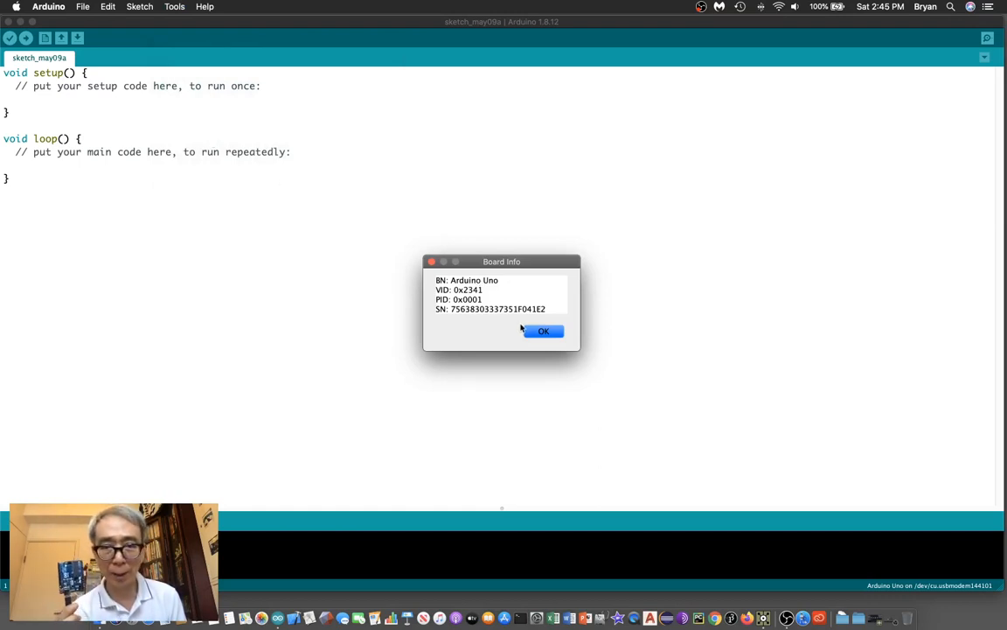
click(543, 330)
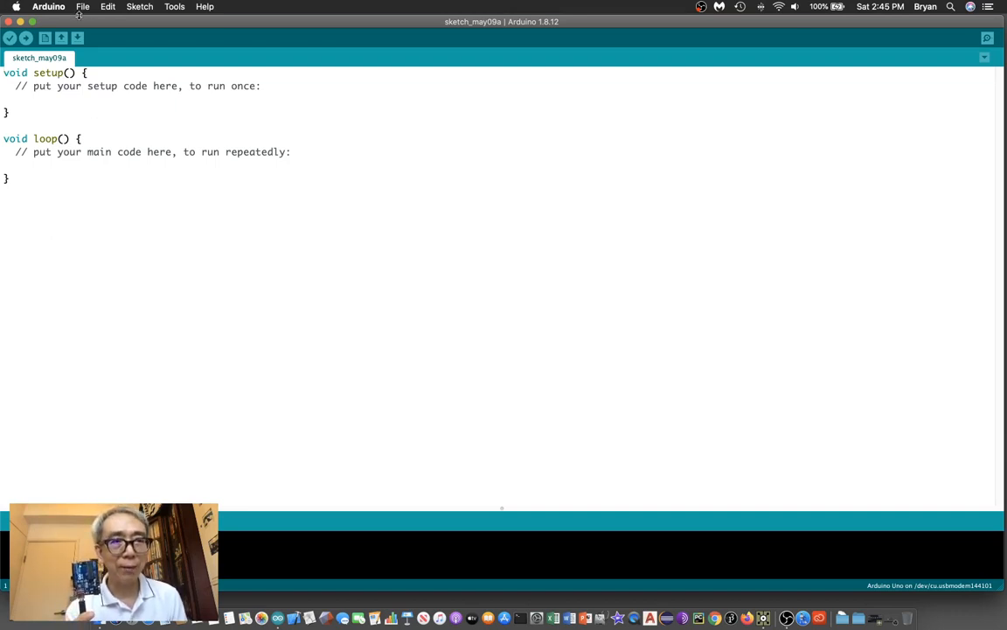
click(82, 7)
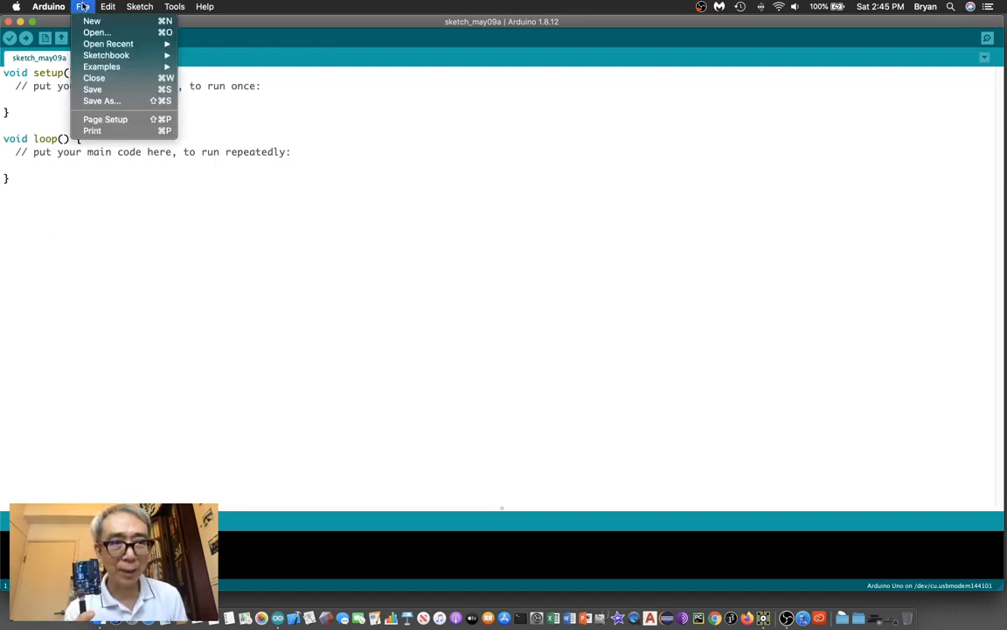
mouse_move(102, 66)
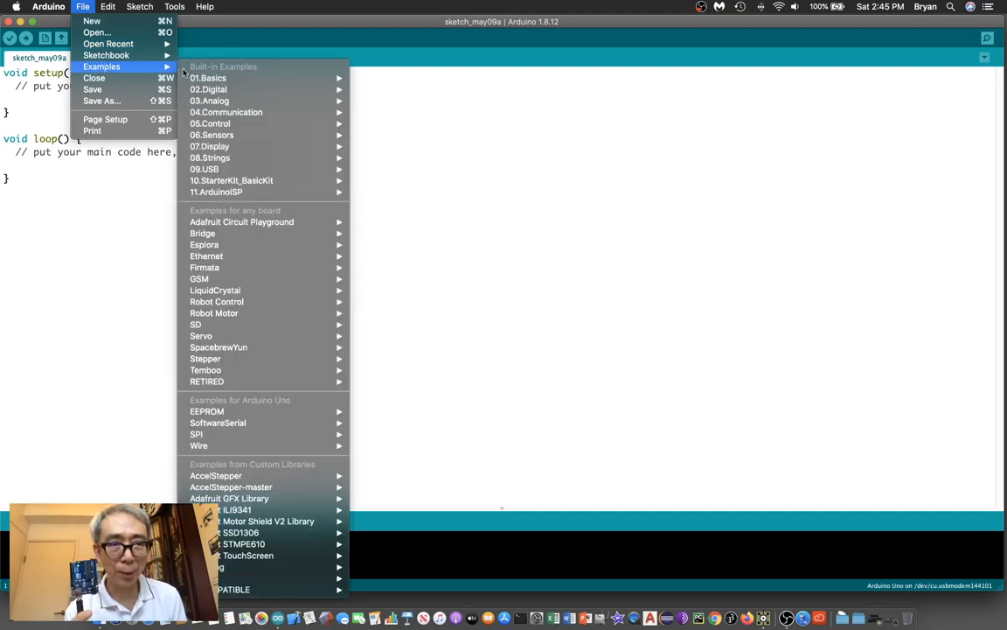
mouse_move(205, 266)
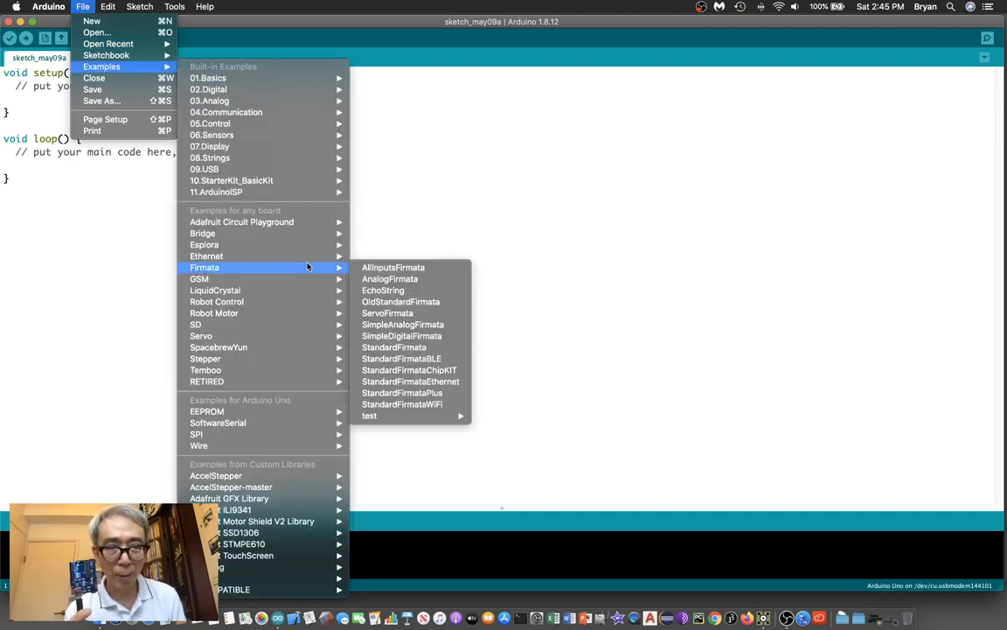
mouse_move(320, 277)
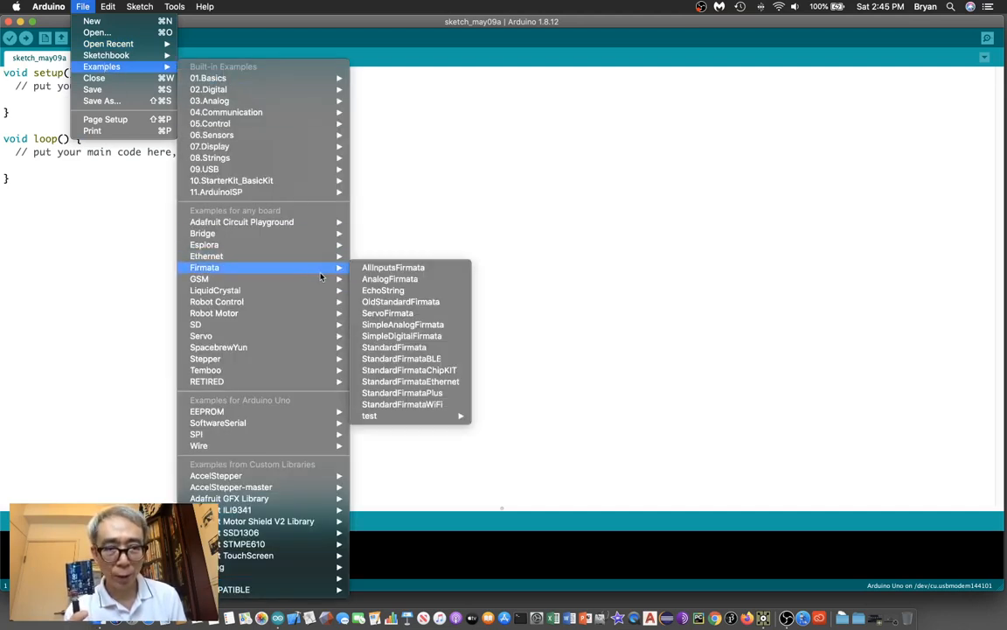
mouse_move(393, 346)
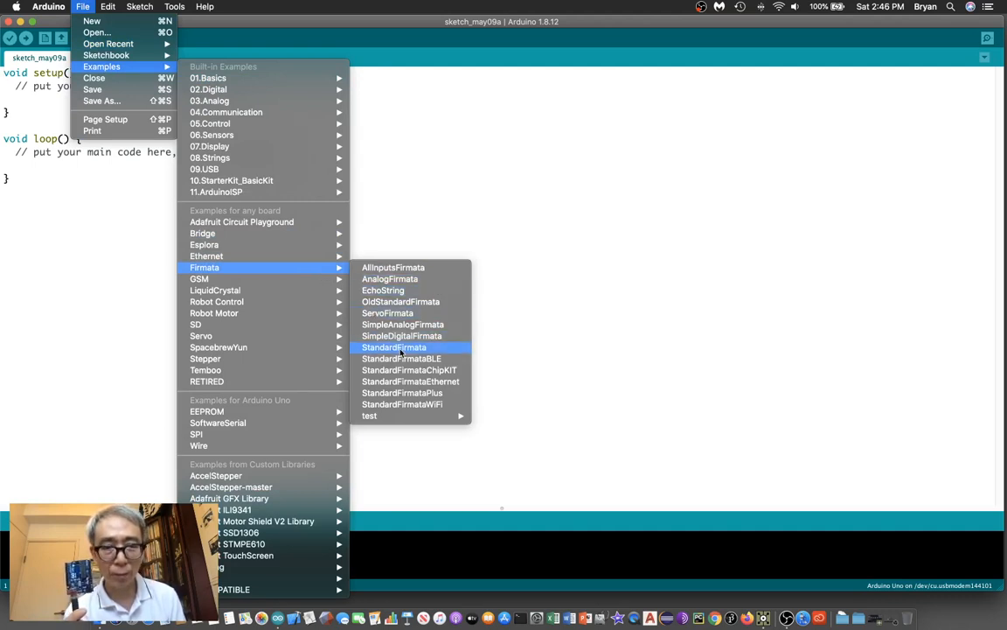
Load the StandardFirmata example, keep the Uno serial port, and upload it to the board
click(394, 347)
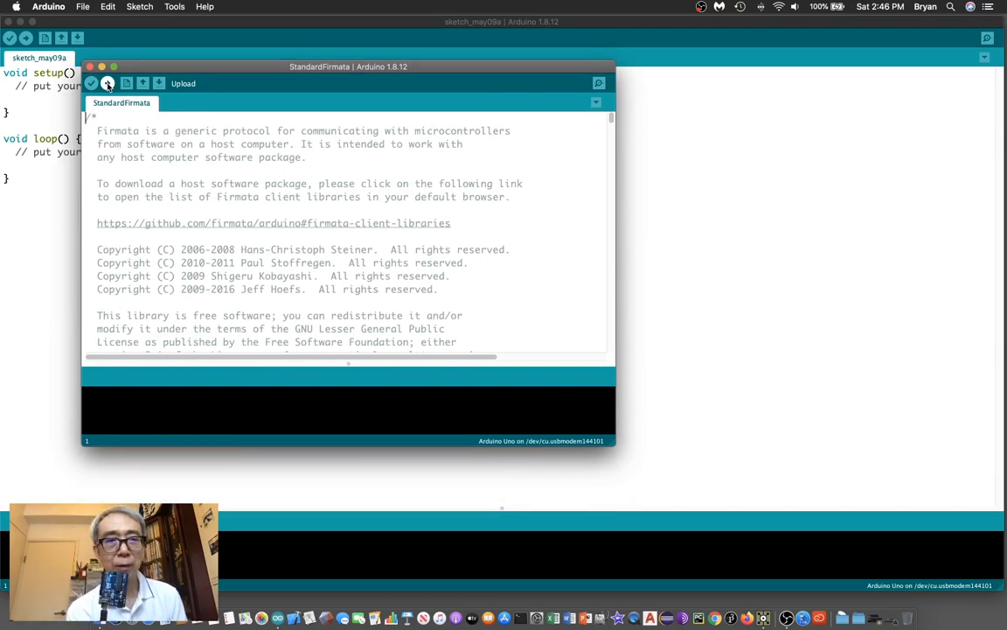
click(175, 7)
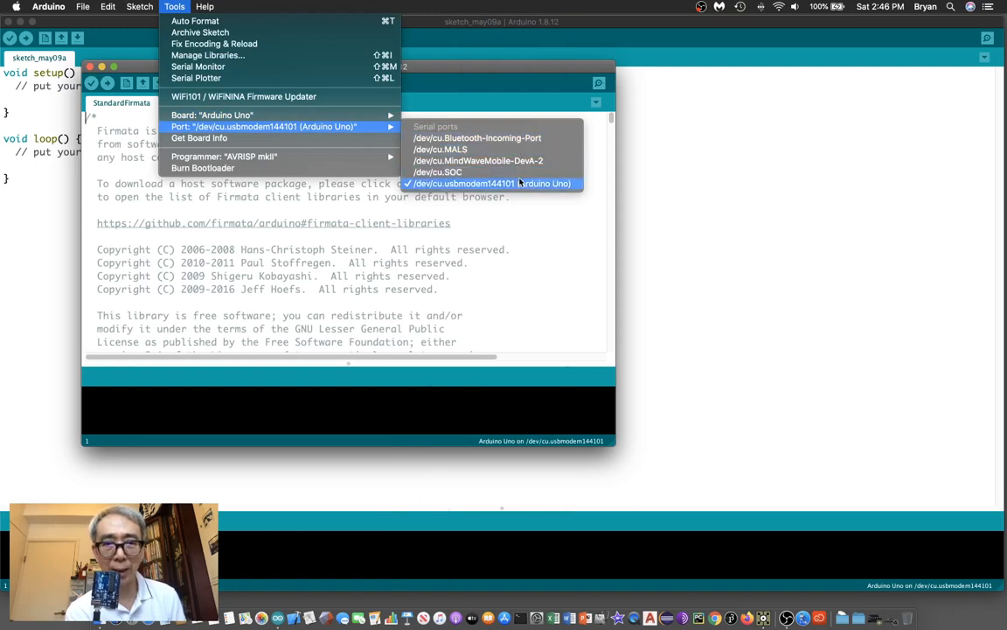
click(490, 184)
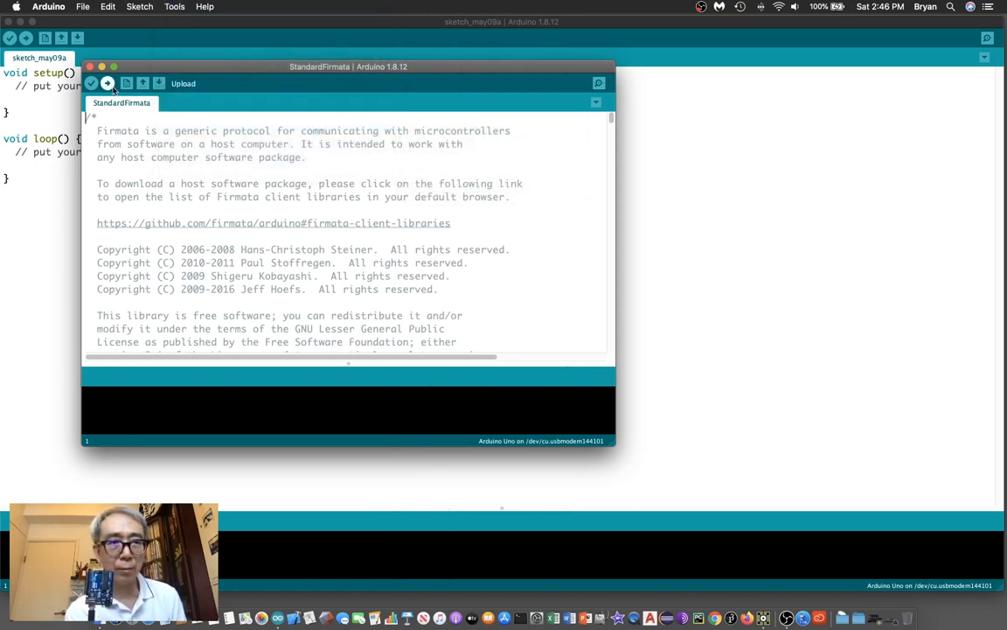
click(108, 84)
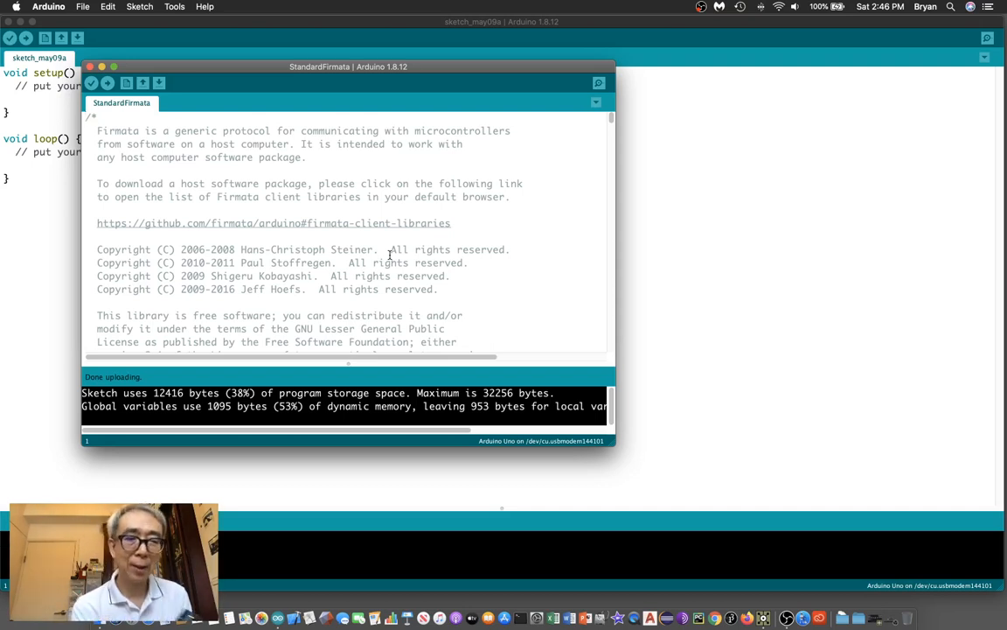
mouse_move(91, 84)
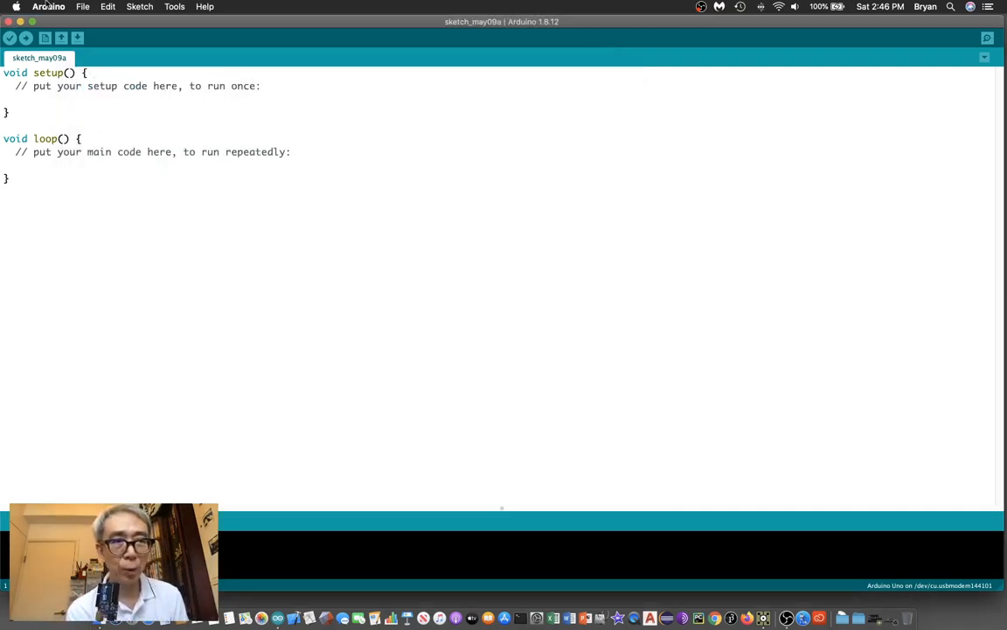
Launch TouchDesigner and create project folder TestLED001 with an Audio media folder, saving as TestLED001
click(49, 7)
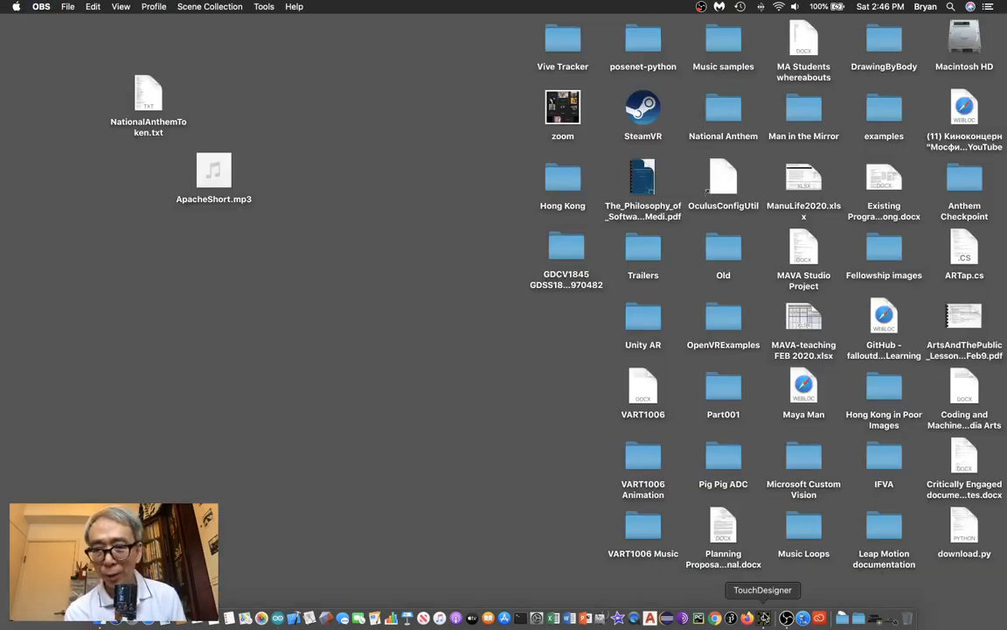
click(763, 617)
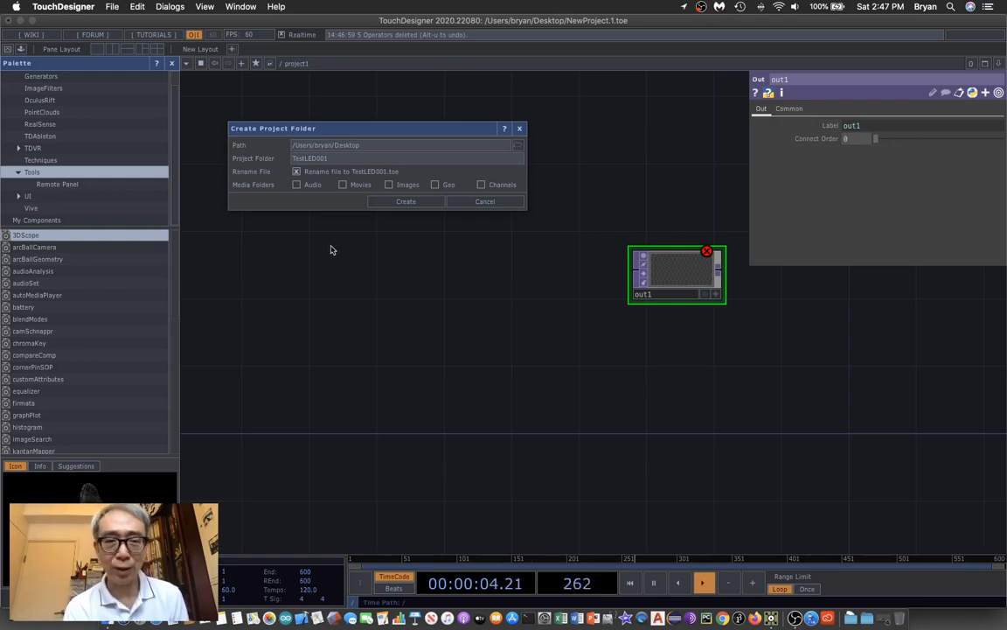
mouse_move(432, 129)
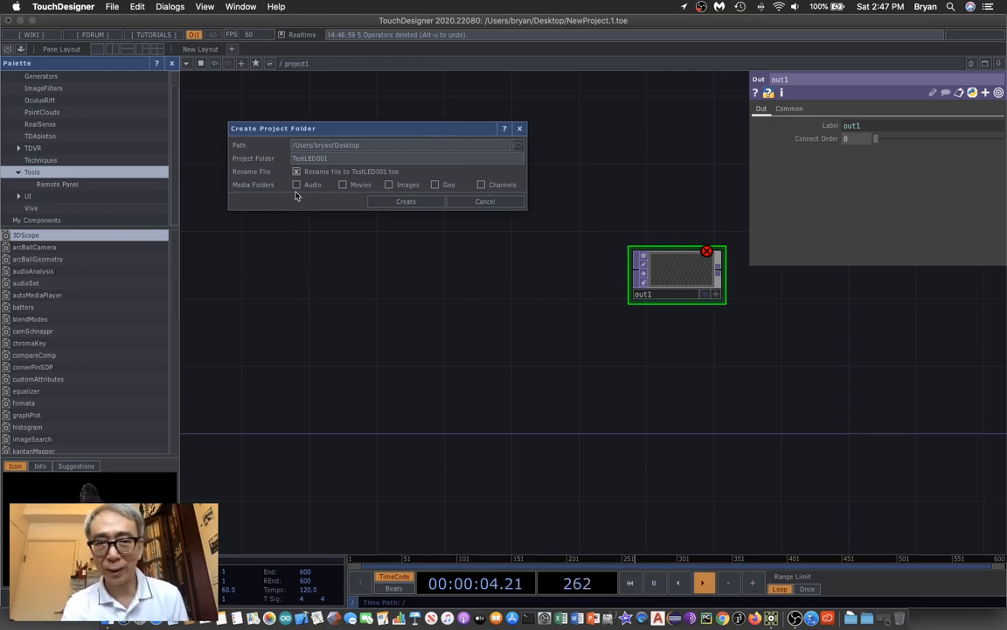
click(297, 186)
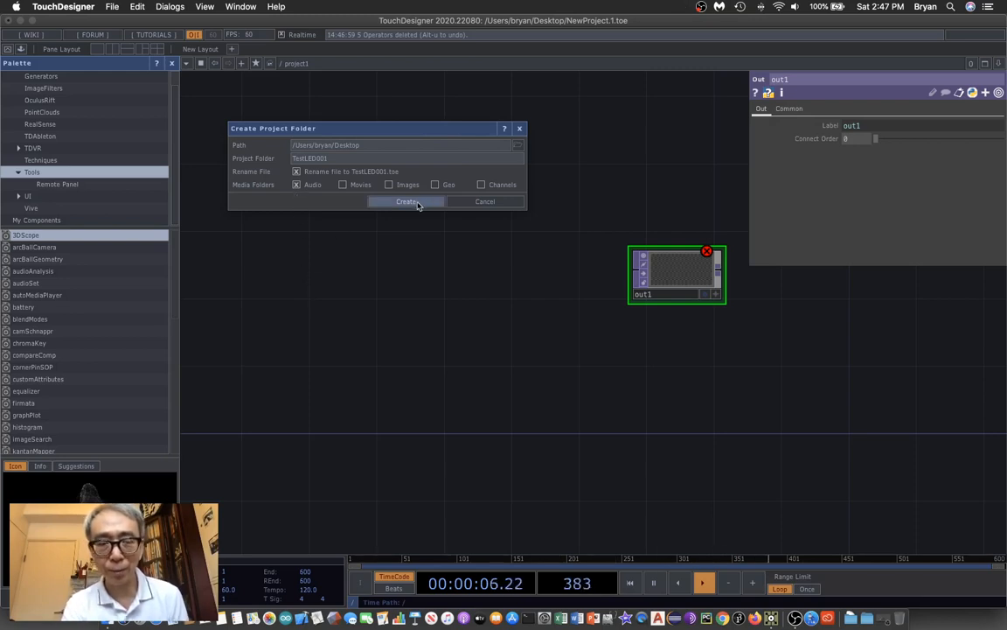
click(406, 203)
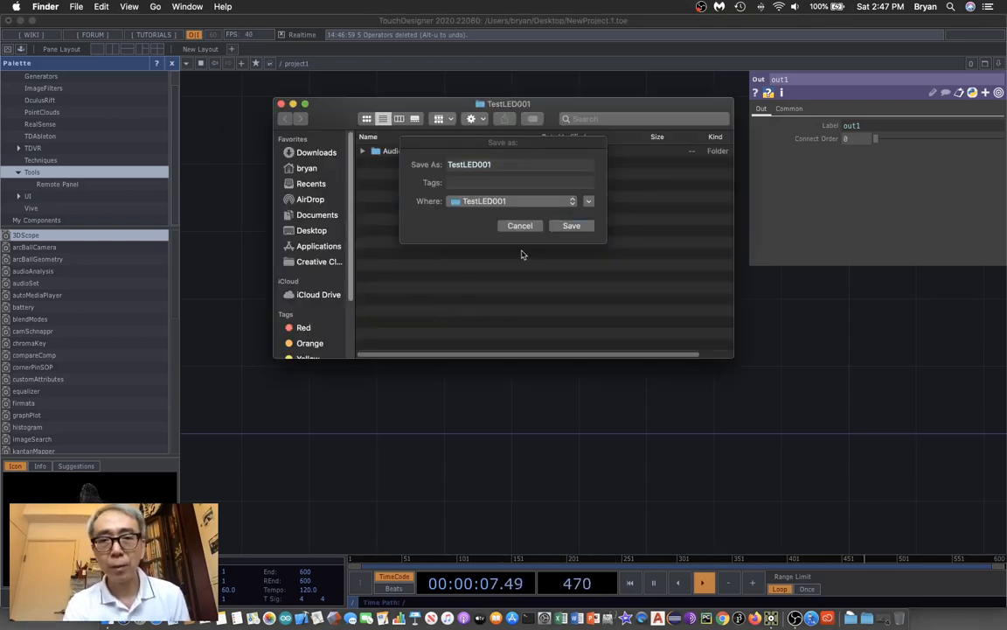
click(570, 226)
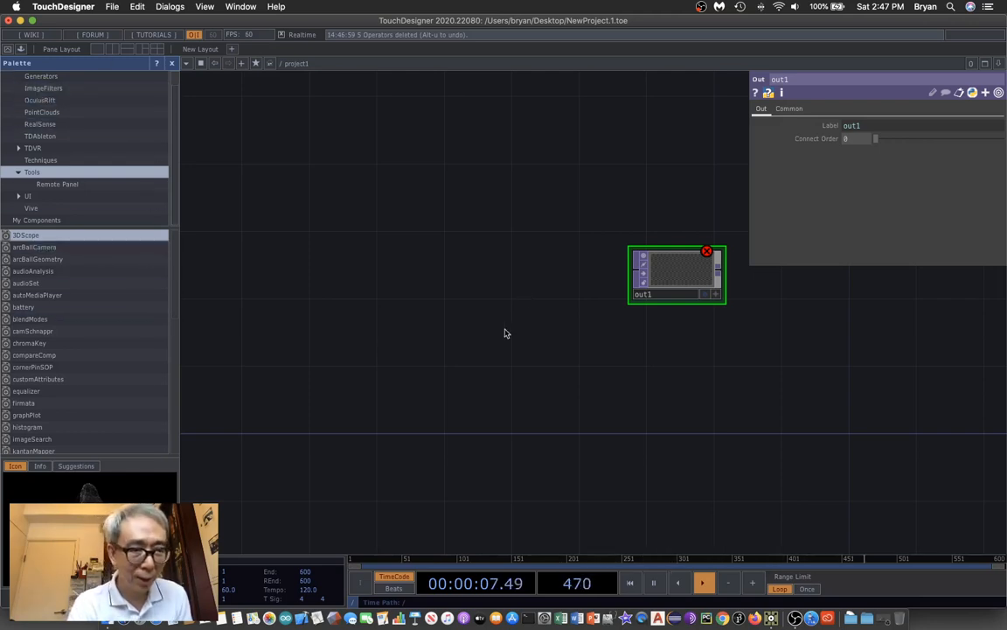
Add a Firmata CHOP and set its port to /dev/cu.usbmodem144101
click(38, 368)
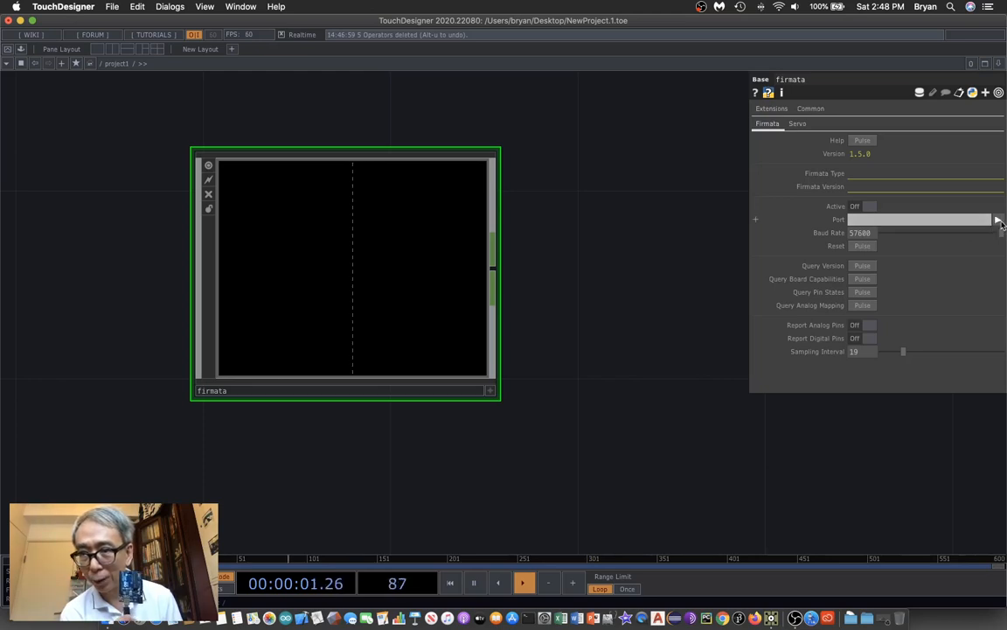
click(996, 221)
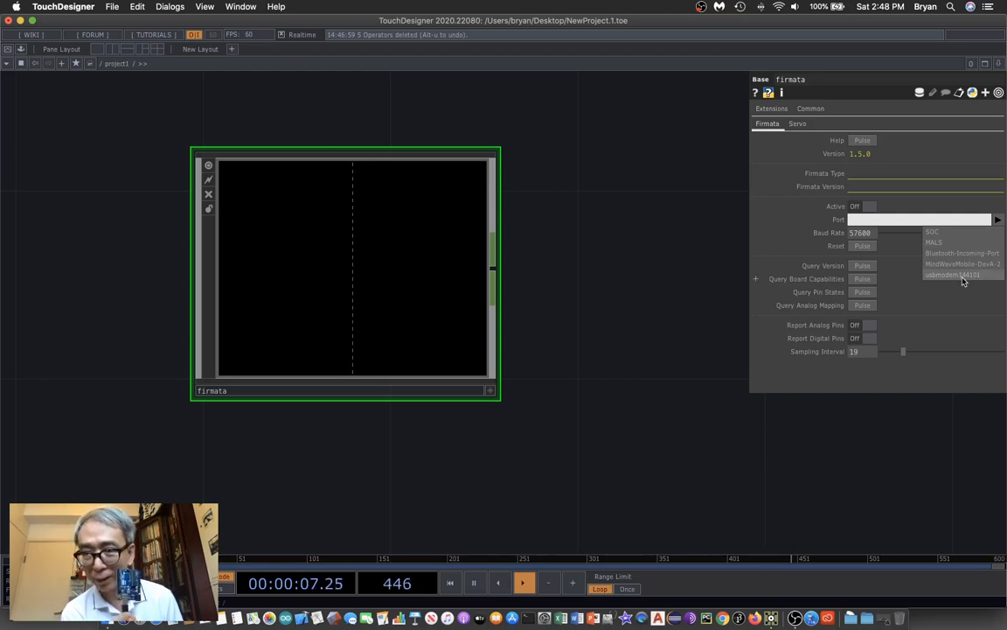
click(952, 273)
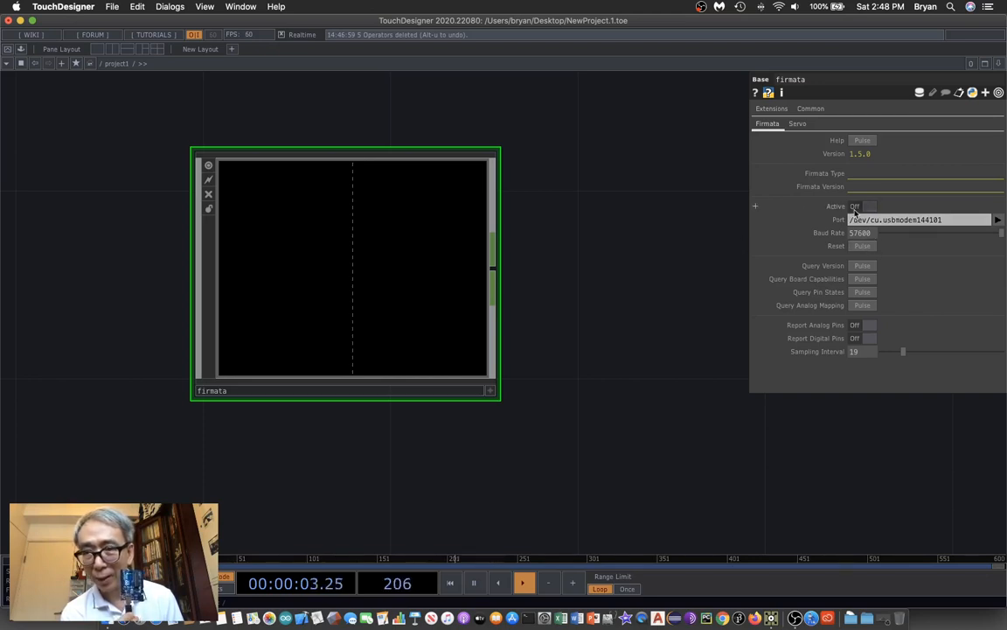
Activate the Firmata connection, enable analog and digital pin reporting, and query board capabilities
click(870, 207)
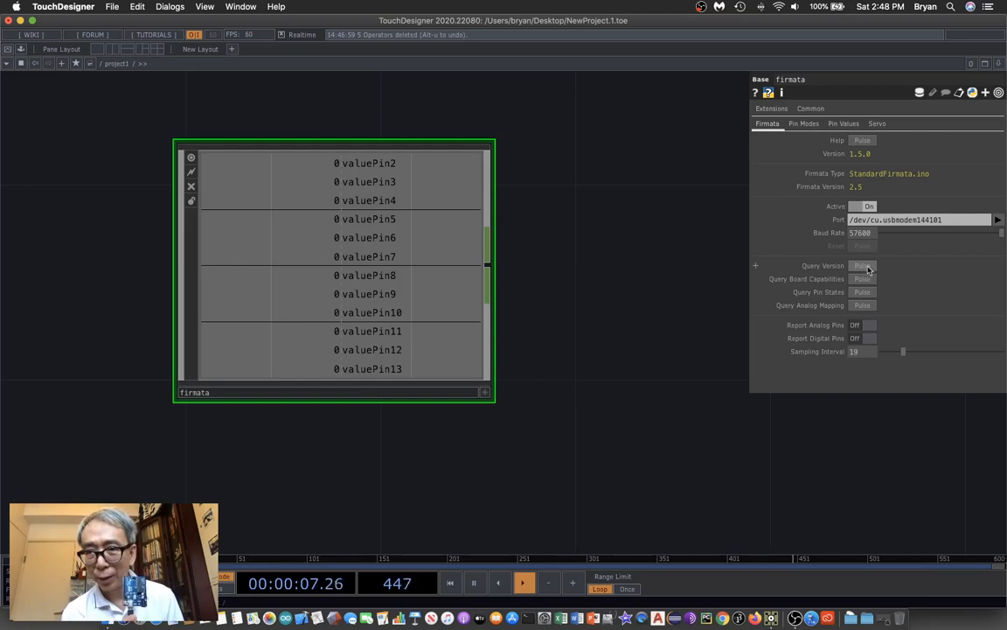
click(862, 266)
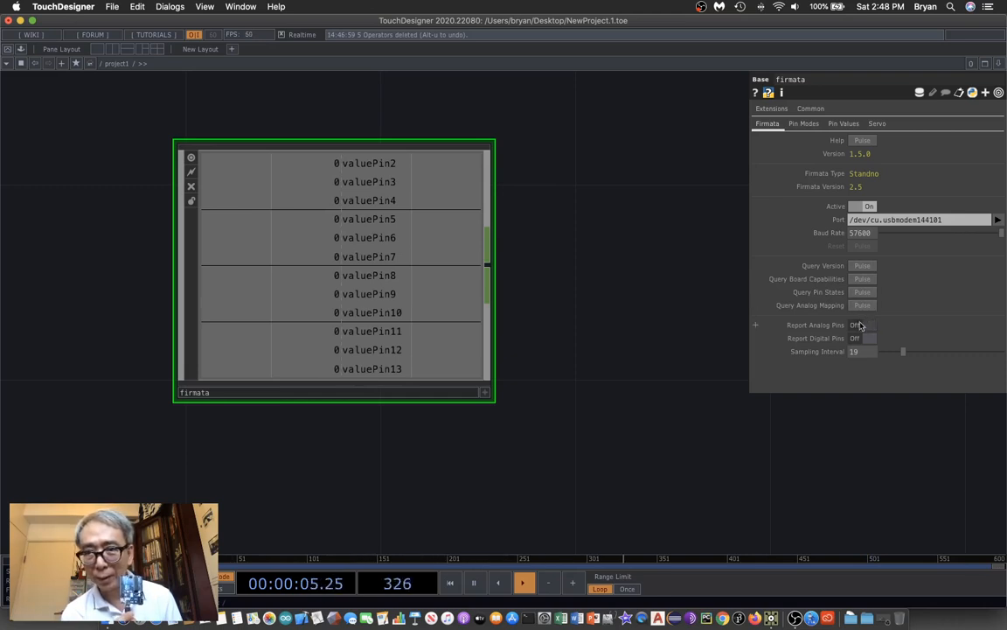
click(867, 324)
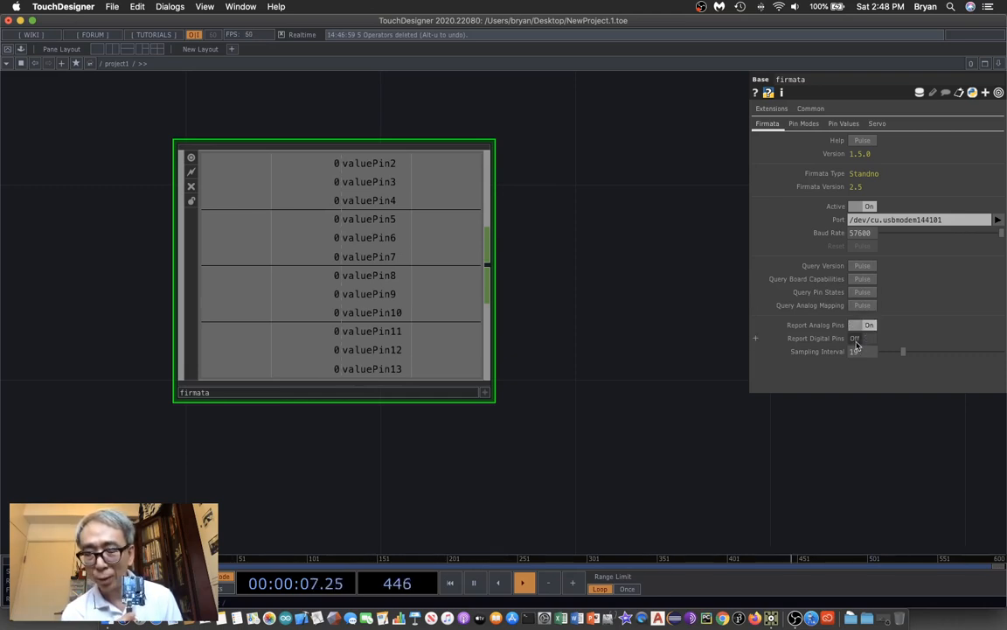
click(869, 337)
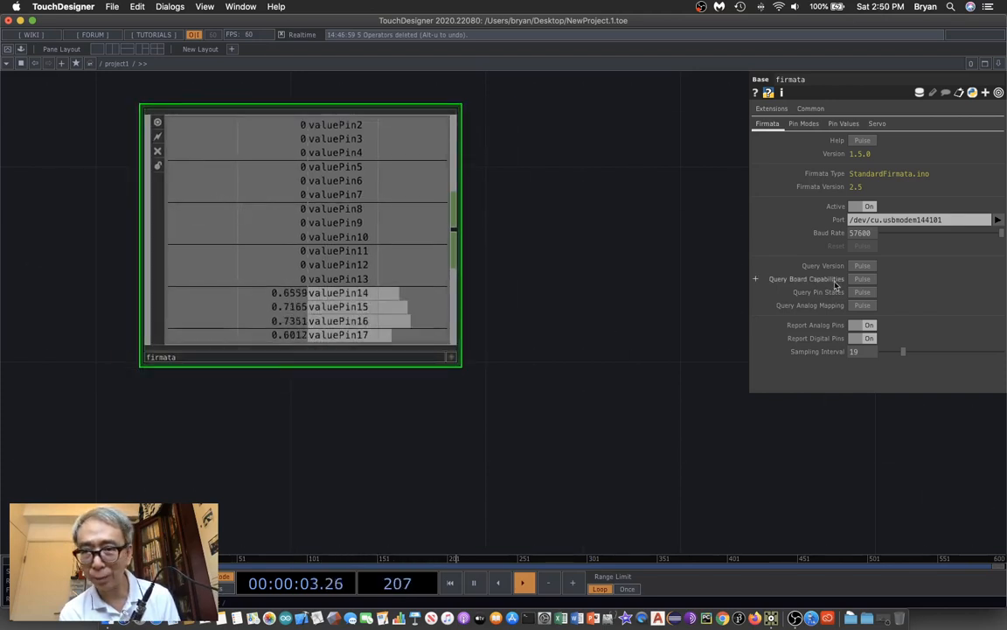
click(803, 123)
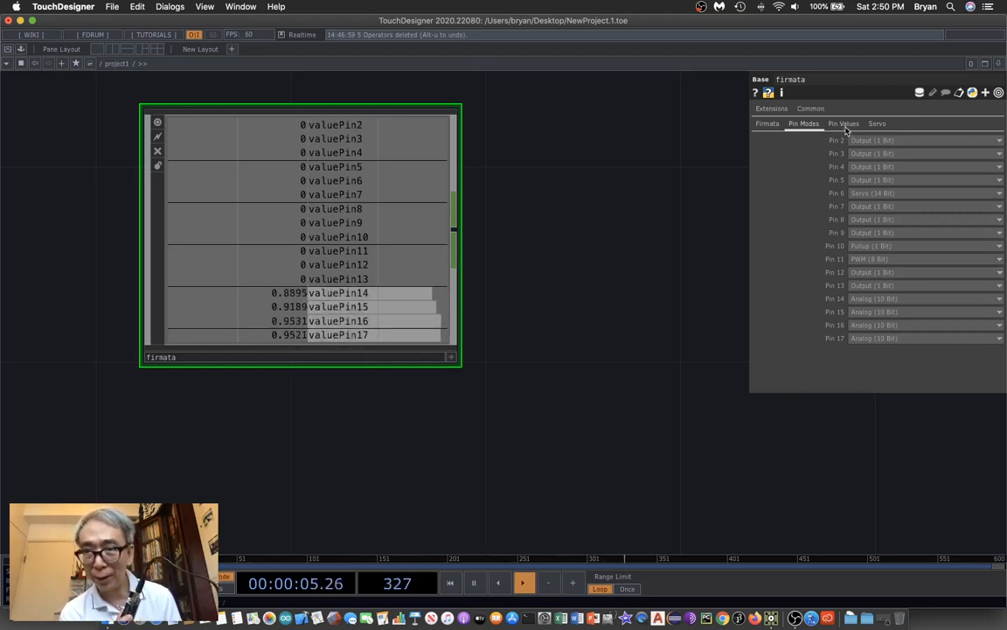
Raise pin 11's PWM value on the Pin Values page to about 0.57 to light the LED
click(843, 123)
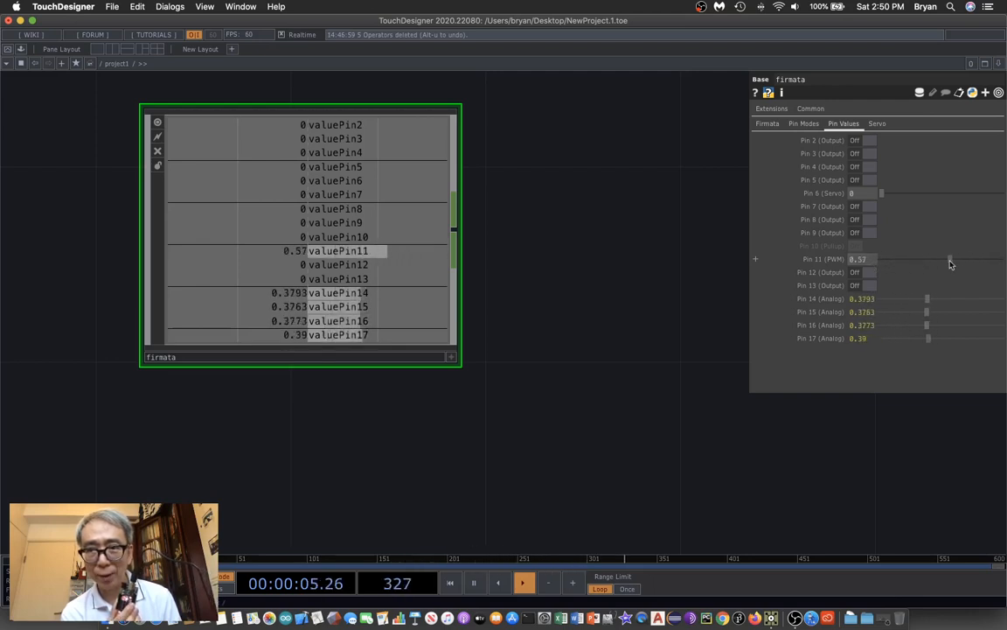
drag(950, 259, 890, 259)
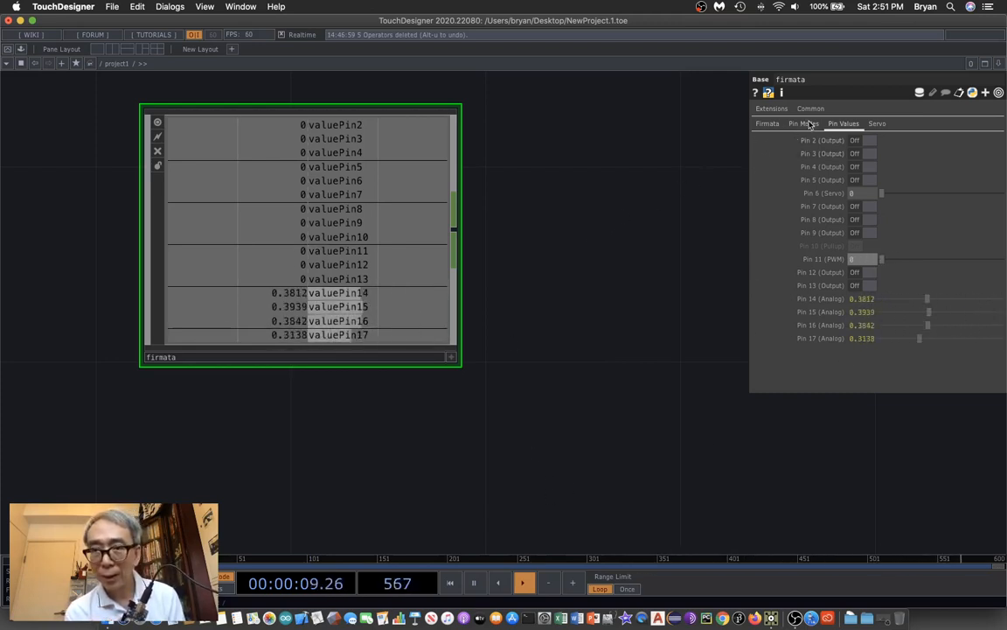
Set pin 11's mode to Output (1 Bit) on the Pin Modes page
click(801, 122)
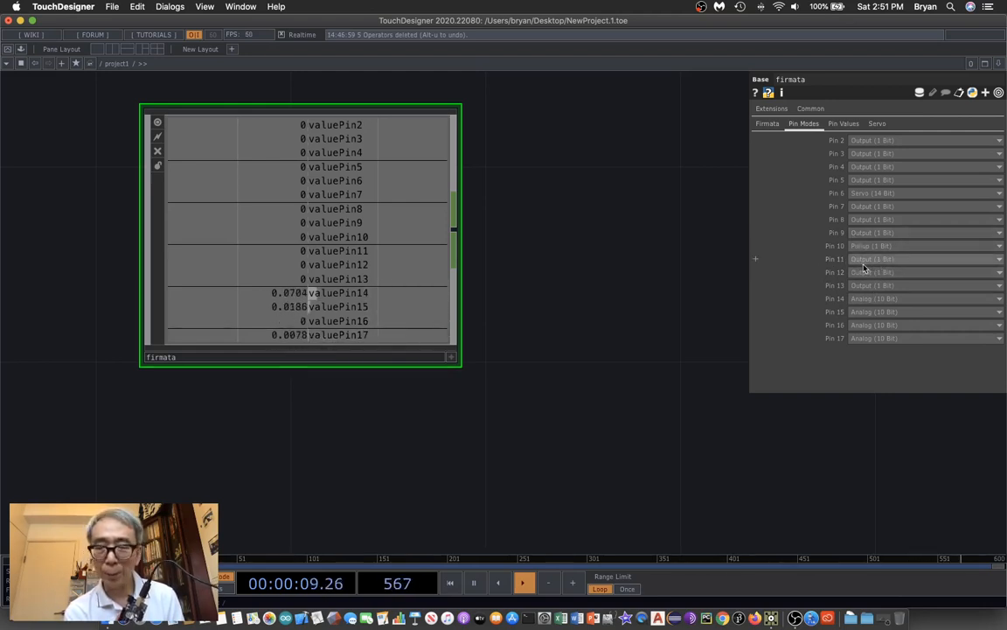
click(843, 123)
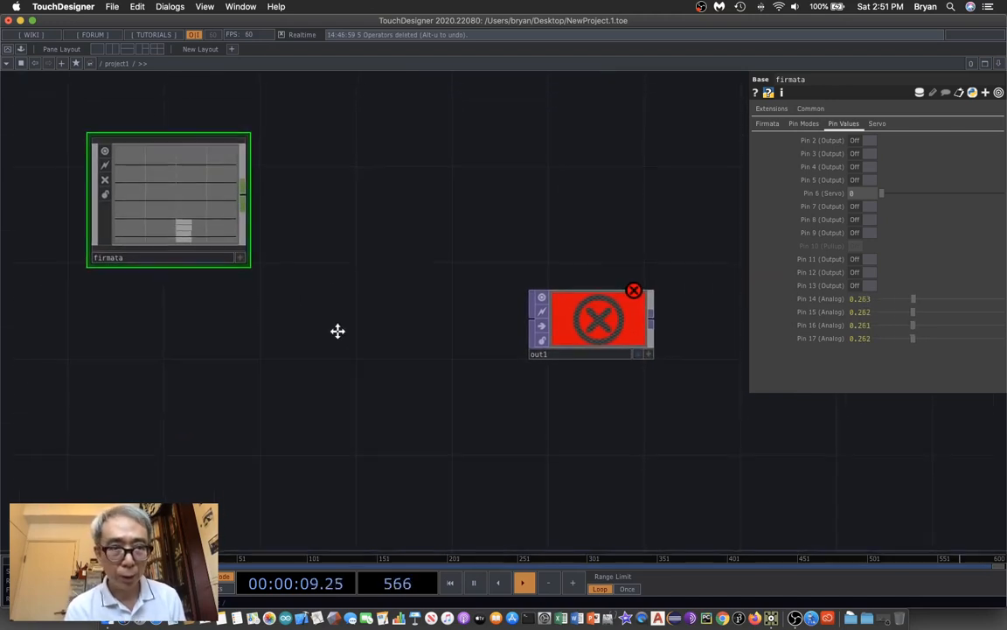
Bring up the OP Create Dialog in the network editor
double_click(337, 330)
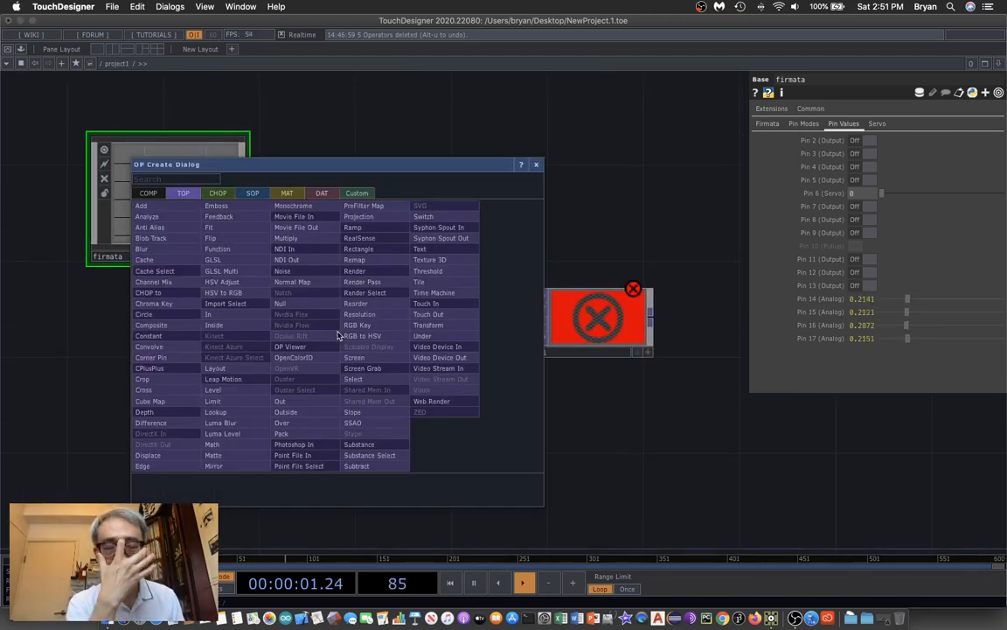
click(217, 192)
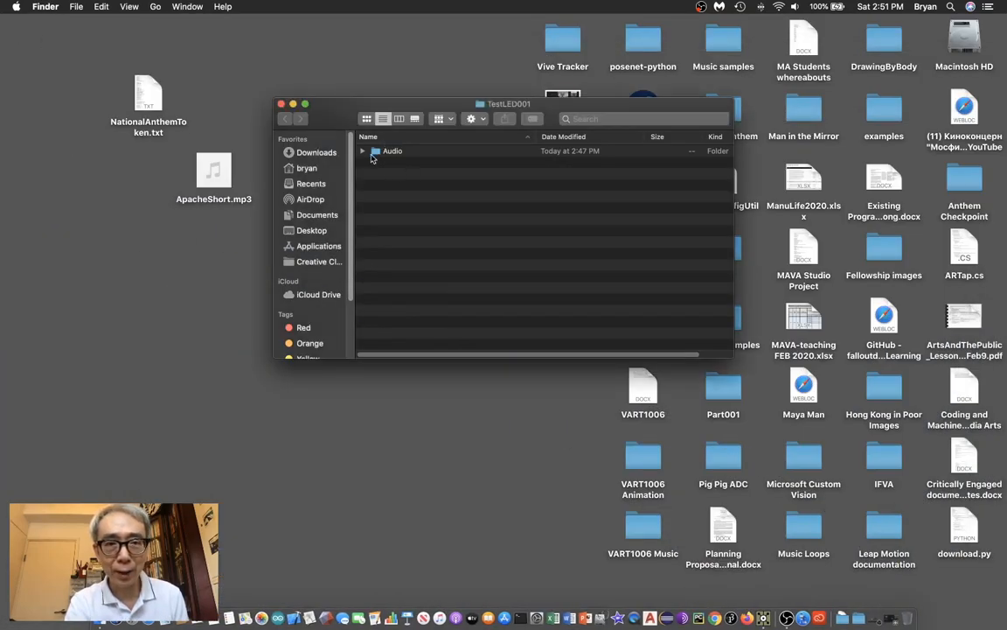
Move ApacheShort.mp3 into the TestLED001 Audio folder and return to TouchDesigner
double_click(392, 150)
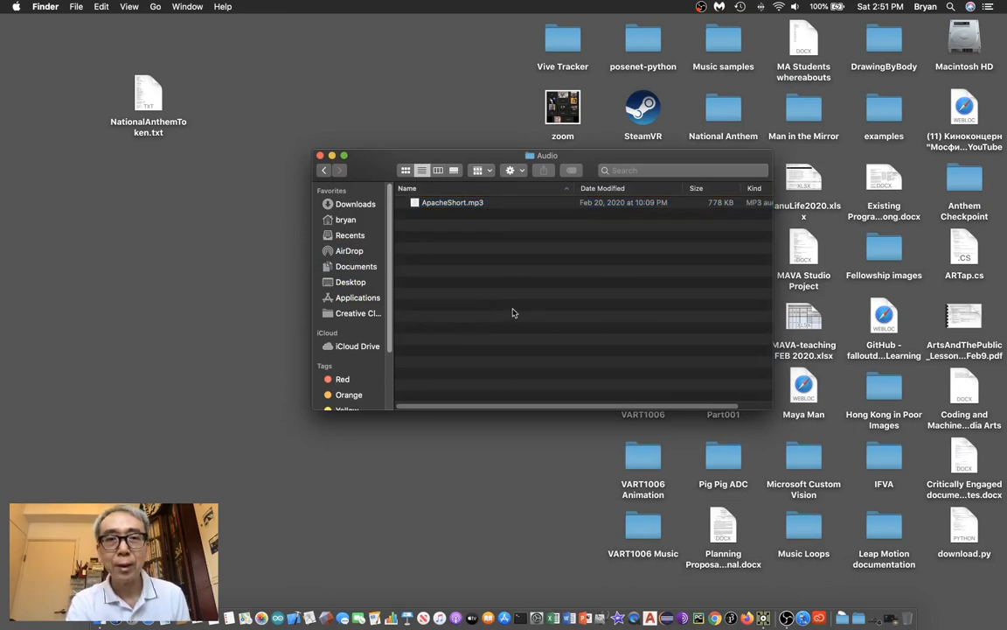
drag(548, 155, 405, 160)
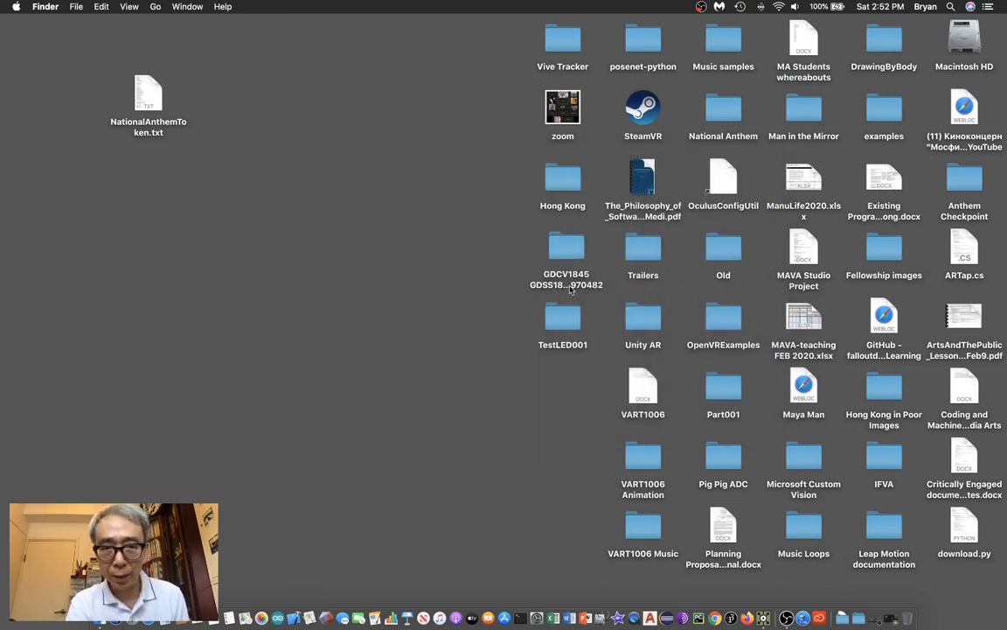
click(762, 619)
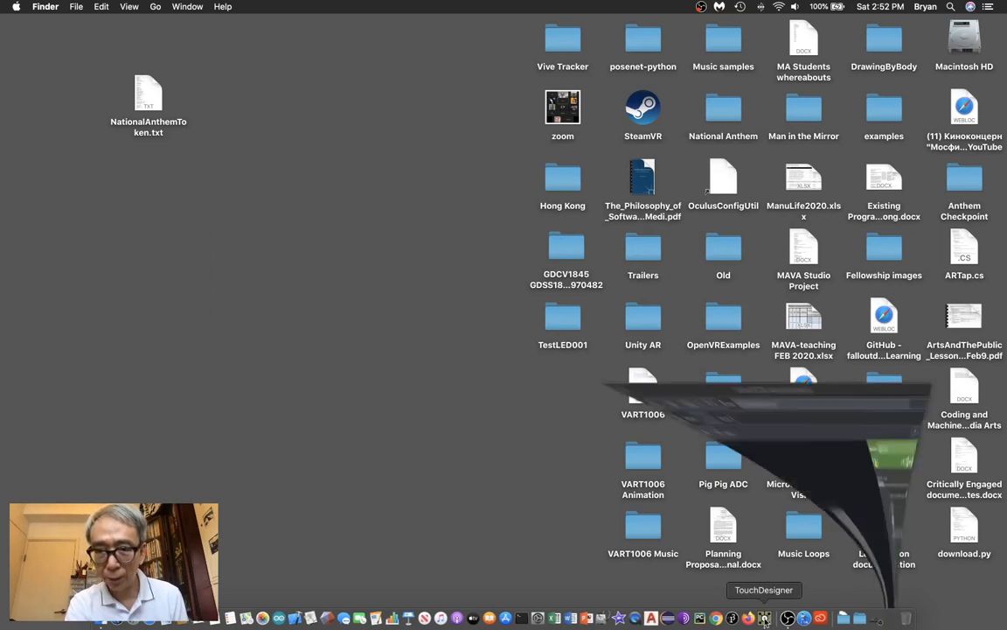
Save the project as TestLED001, then browse the desktop for the audio file to play
click(762, 619)
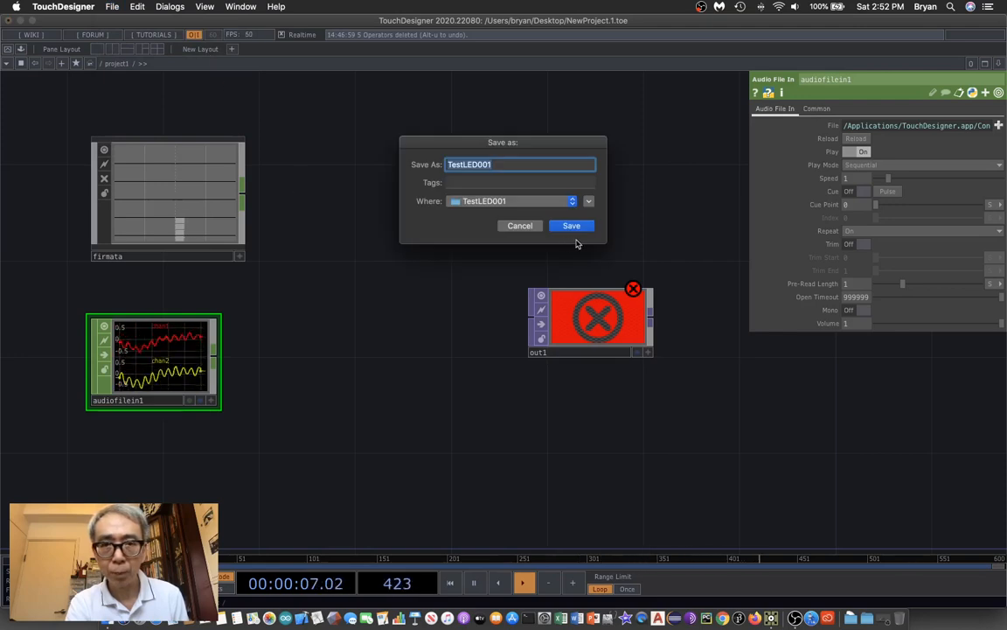
click(571, 225)
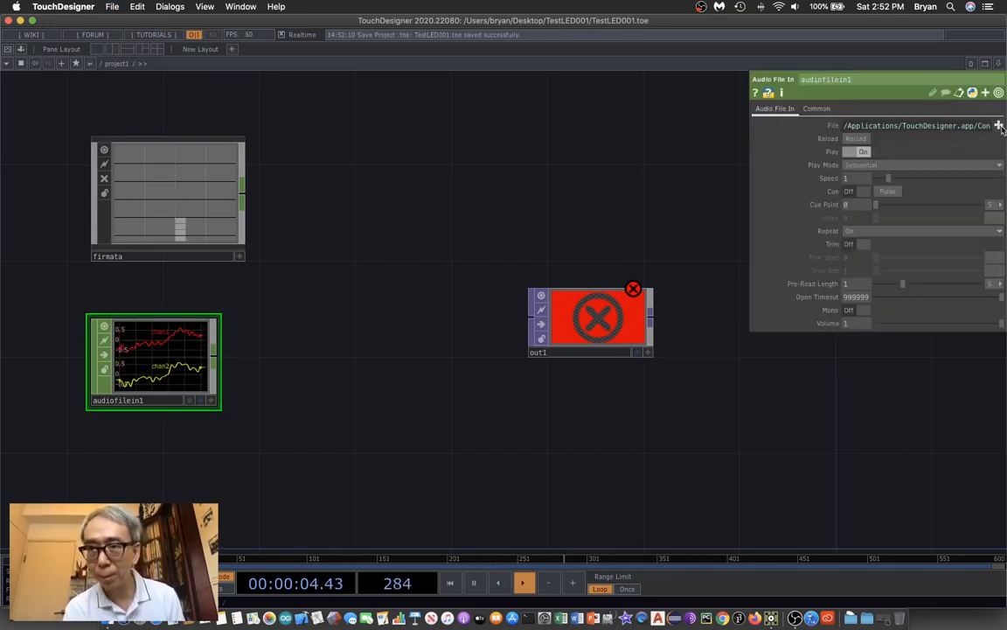
click(998, 126)
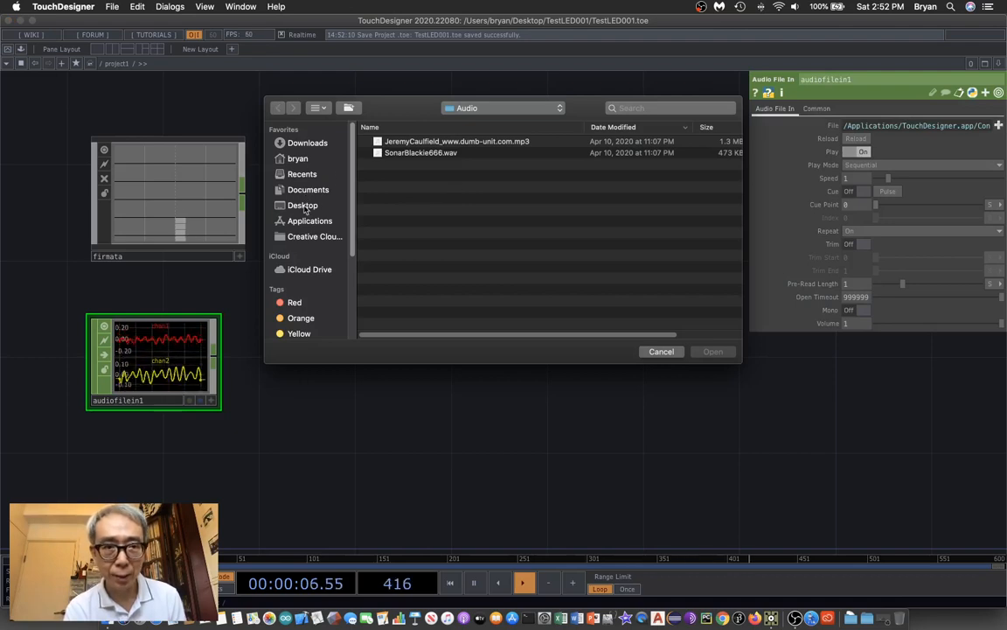
click(302, 205)
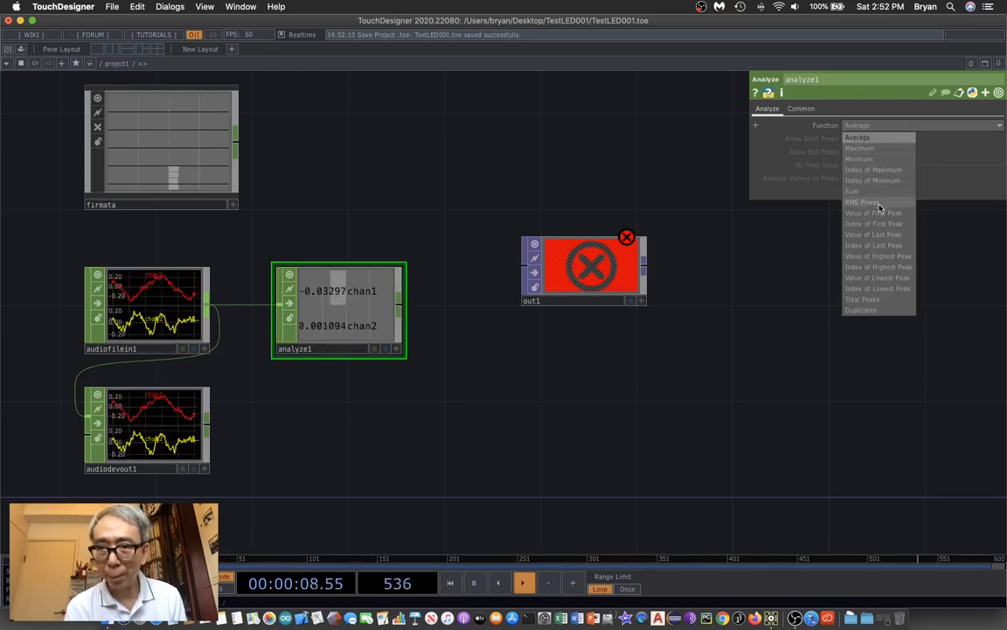
Set the Analyze CHOP's function and the Select CHOP's channel names to chan1
click(862, 202)
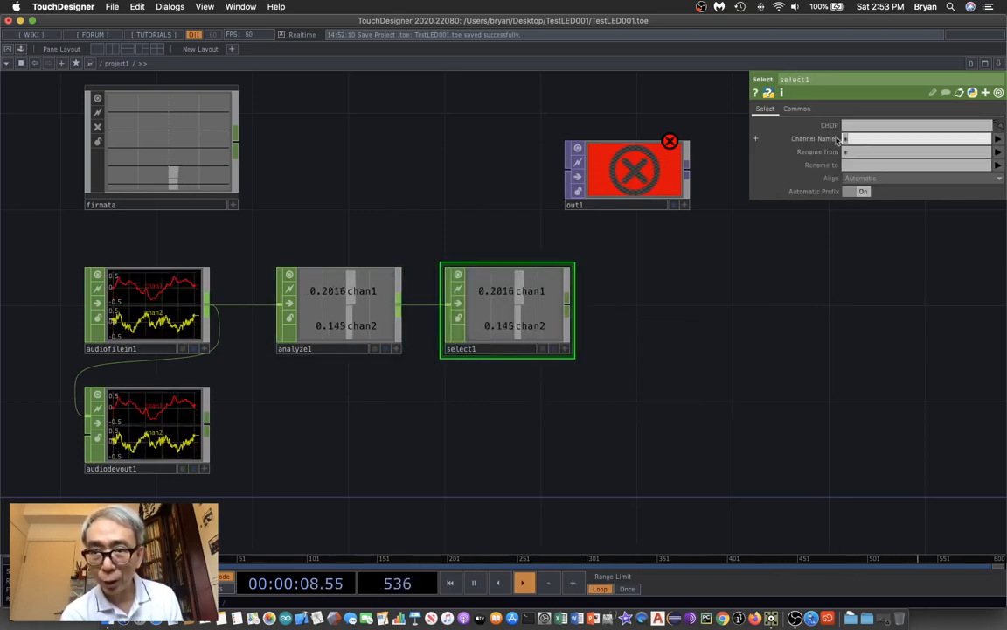
text(chan1)
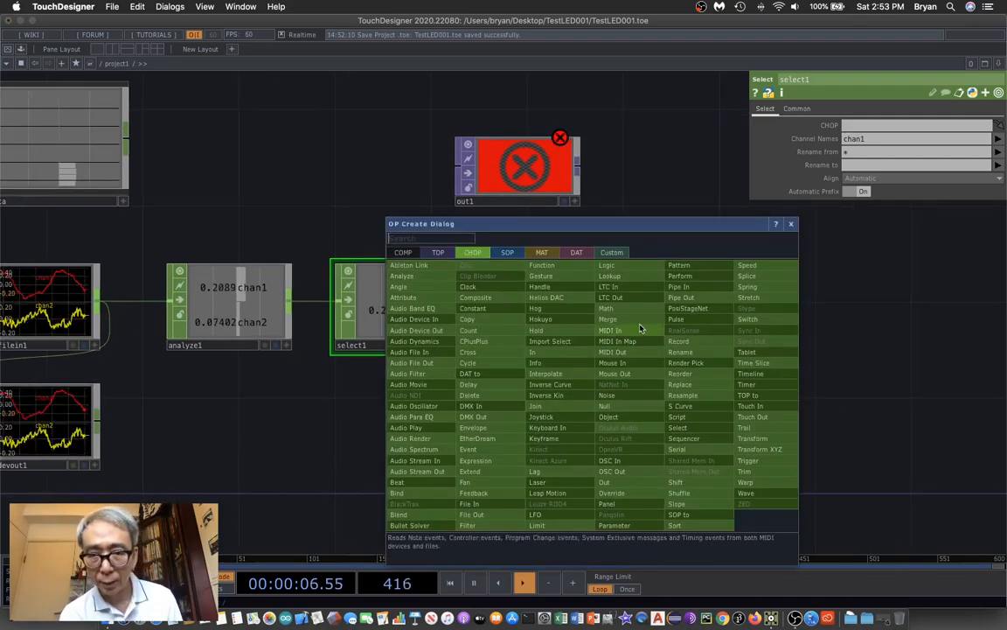
Insert a Math CHOP (math1) after select1 and raise its Mult-Add multiplier to scale the level
click(606, 308)
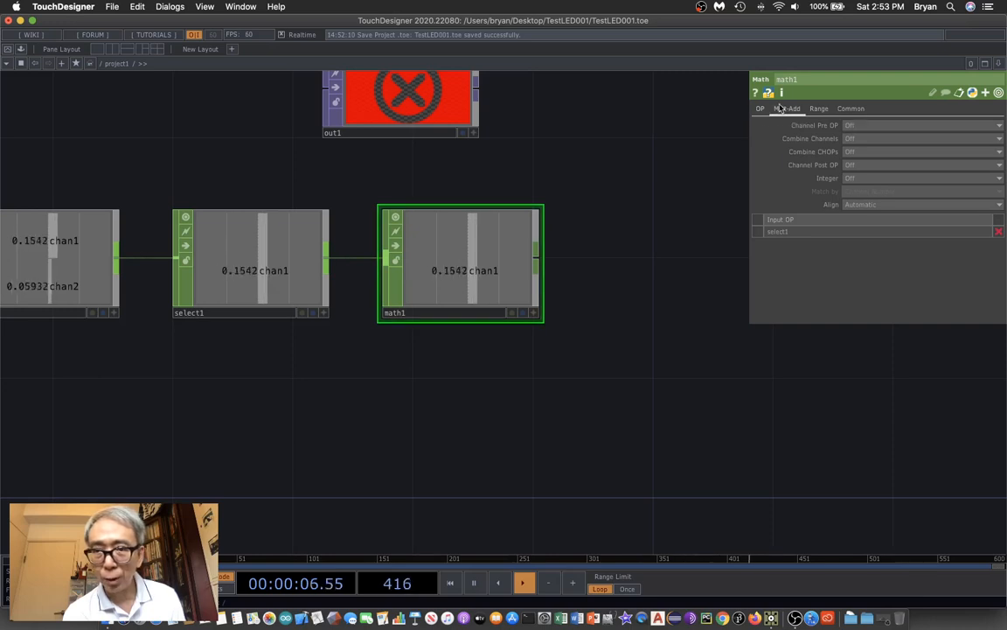
click(788, 109)
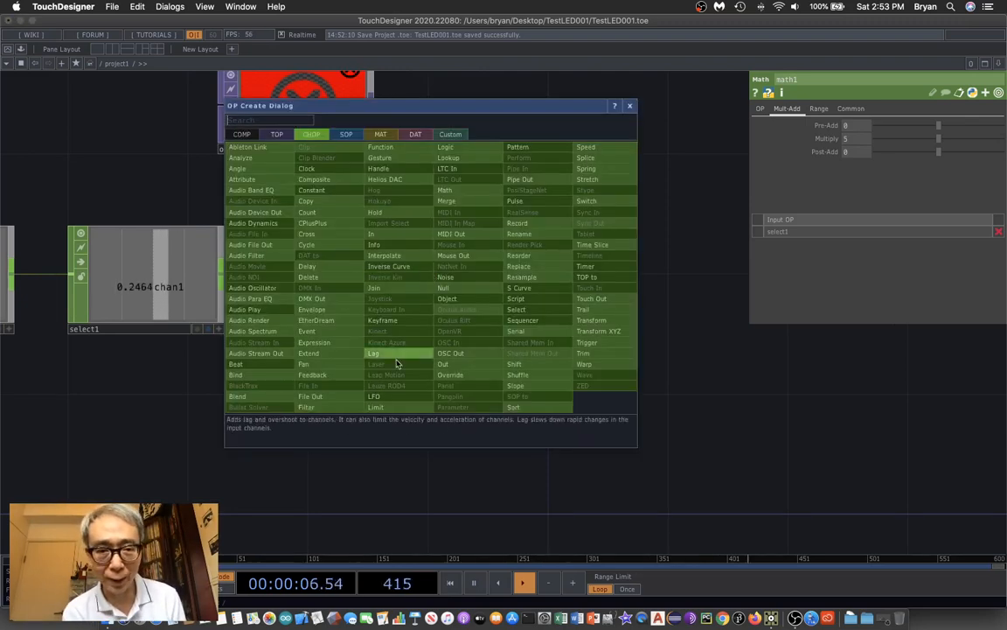
Insert a Limit CHOP after math1 with Type Clamp, Minimum 0 and Maximum 1
click(374, 353)
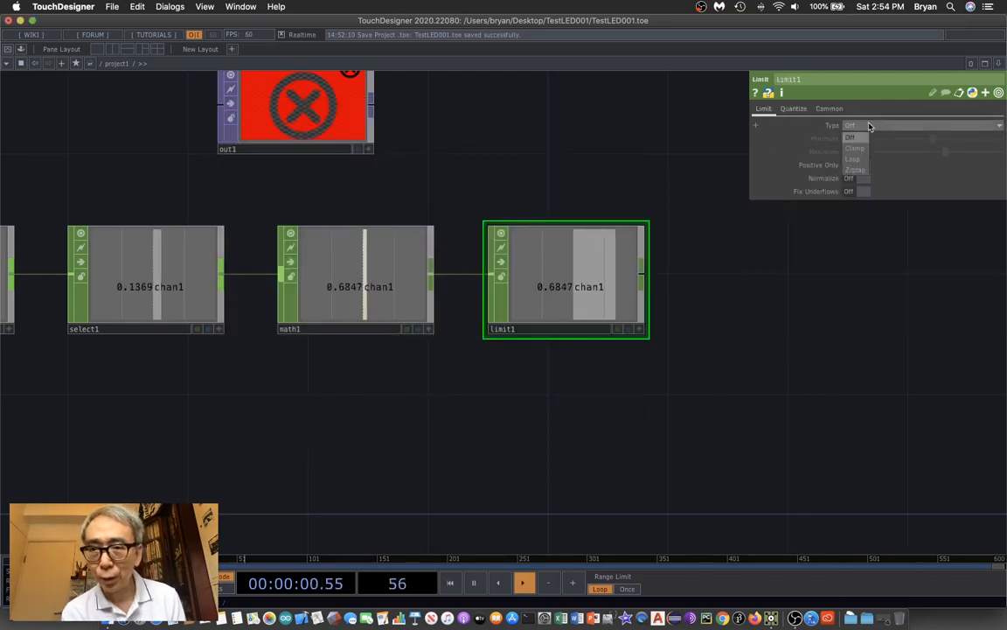
click(853, 147)
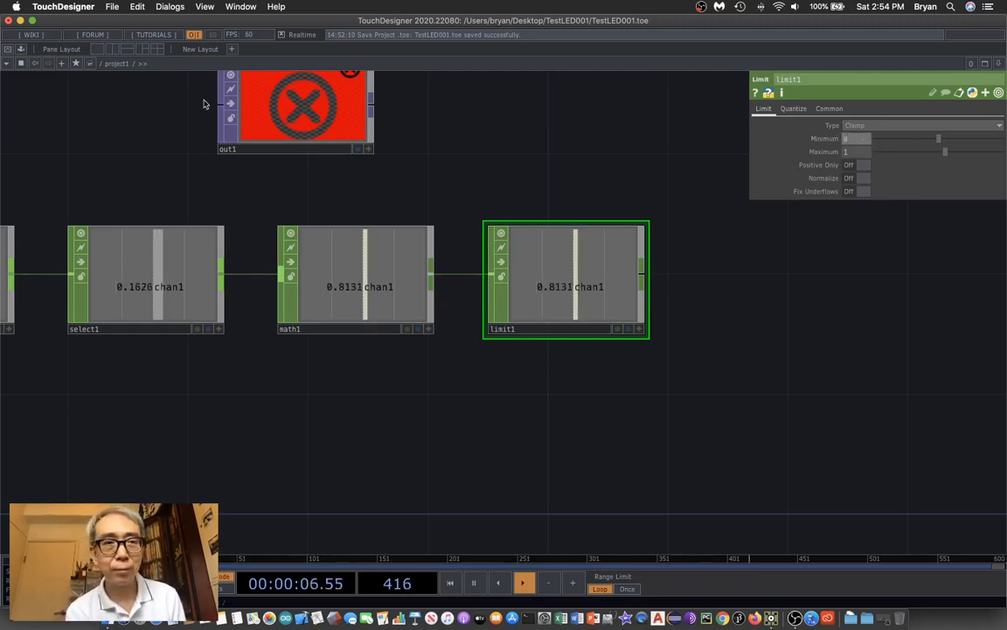
click(112, 7)
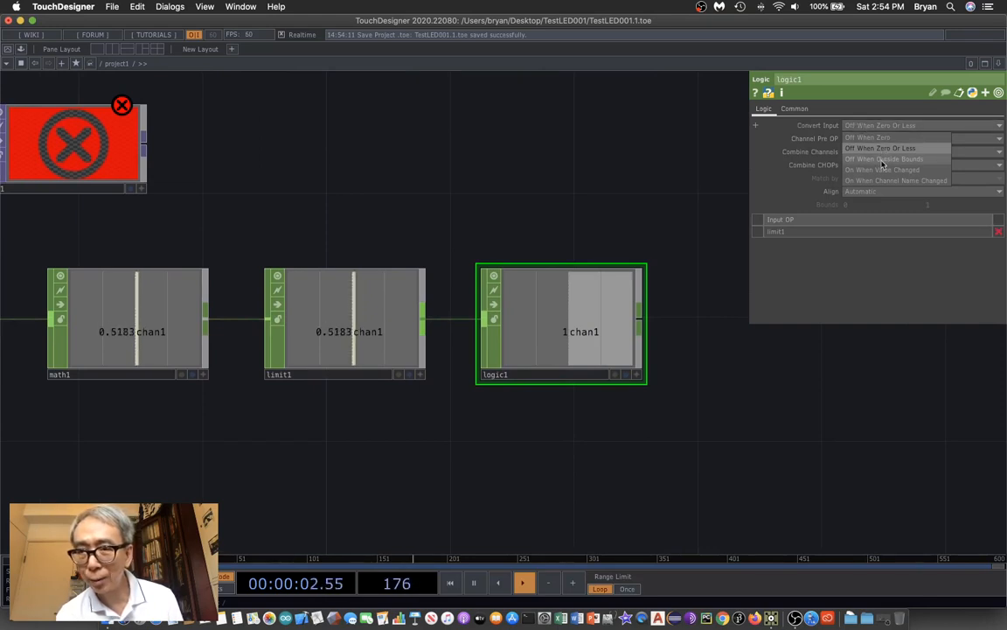
Set the Logic CHOP's Convert Input to a bounds option with Bounds 0.5 to 1
click(885, 158)
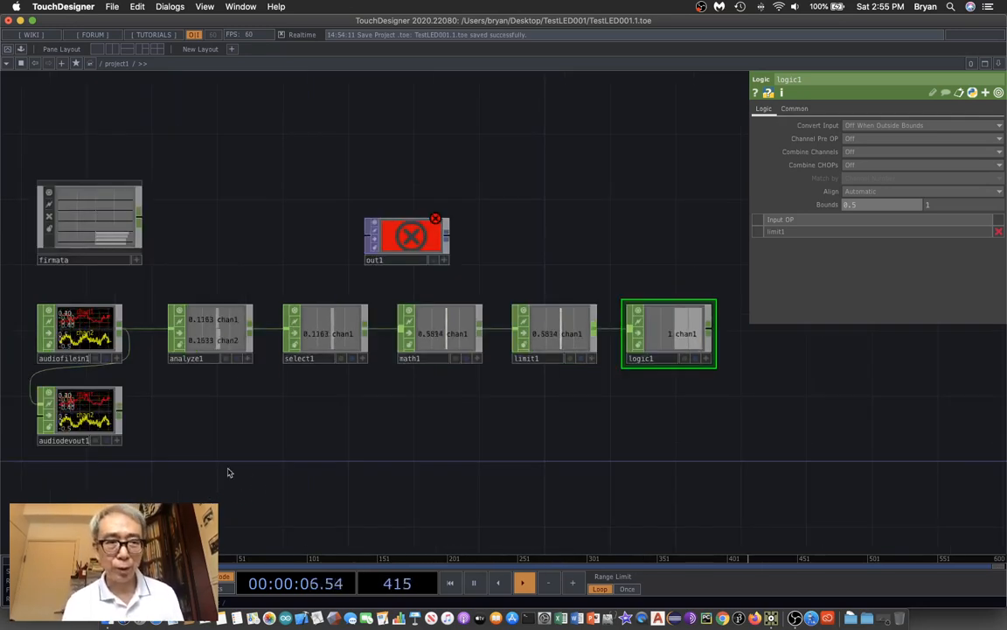
click(90, 220)
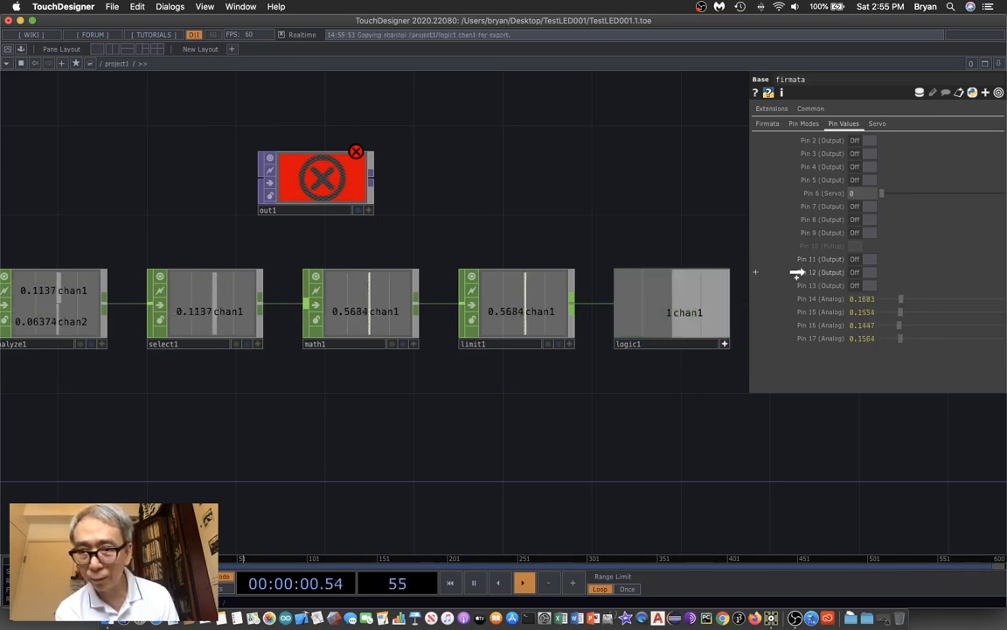
Export logic1's chan1 to firmata pin 11 and play the audio so the pin switches
right_click(825, 273)
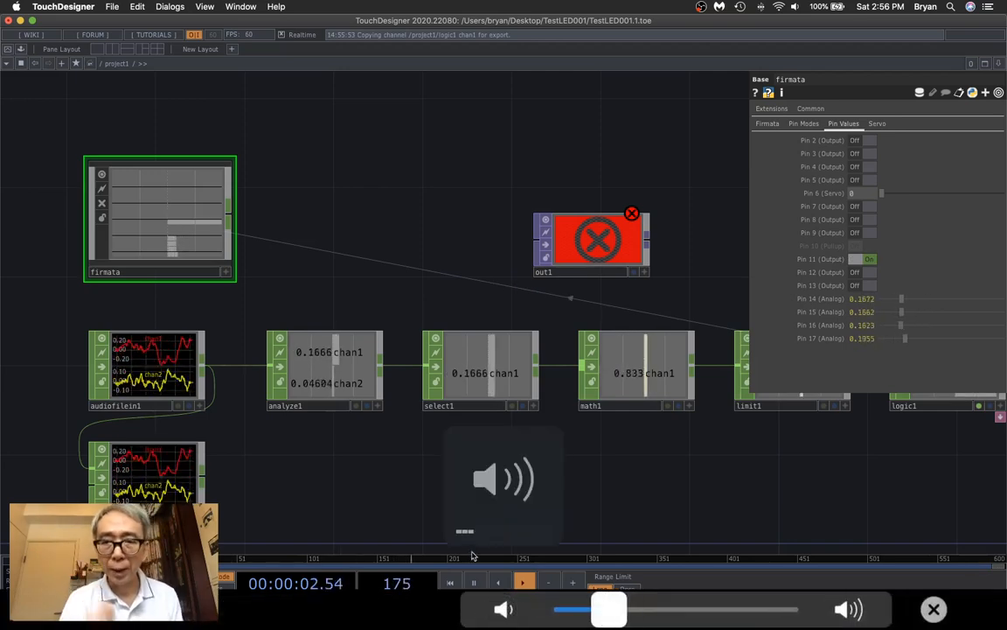
click(523, 581)
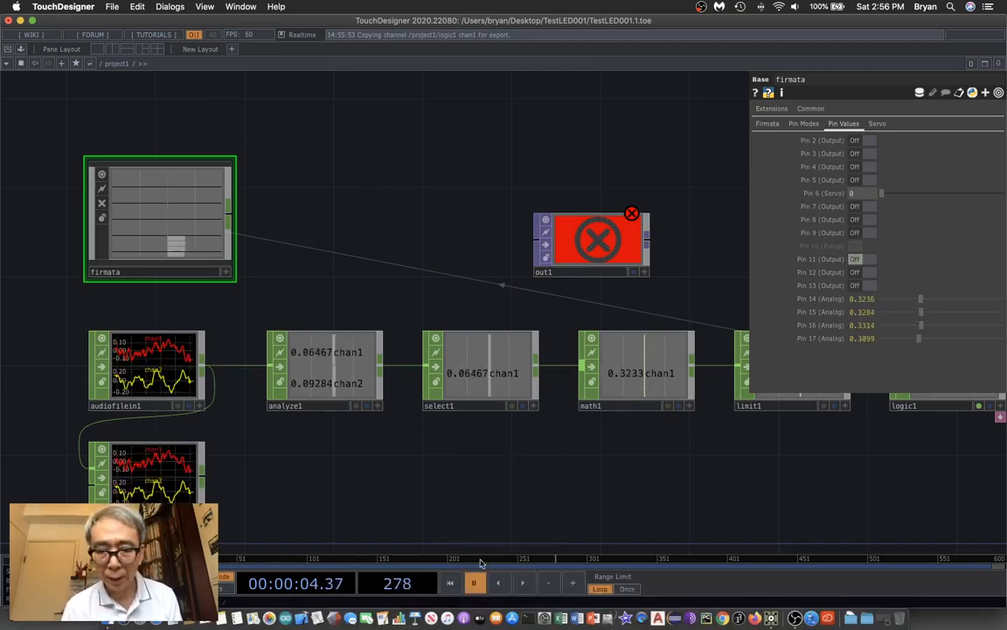